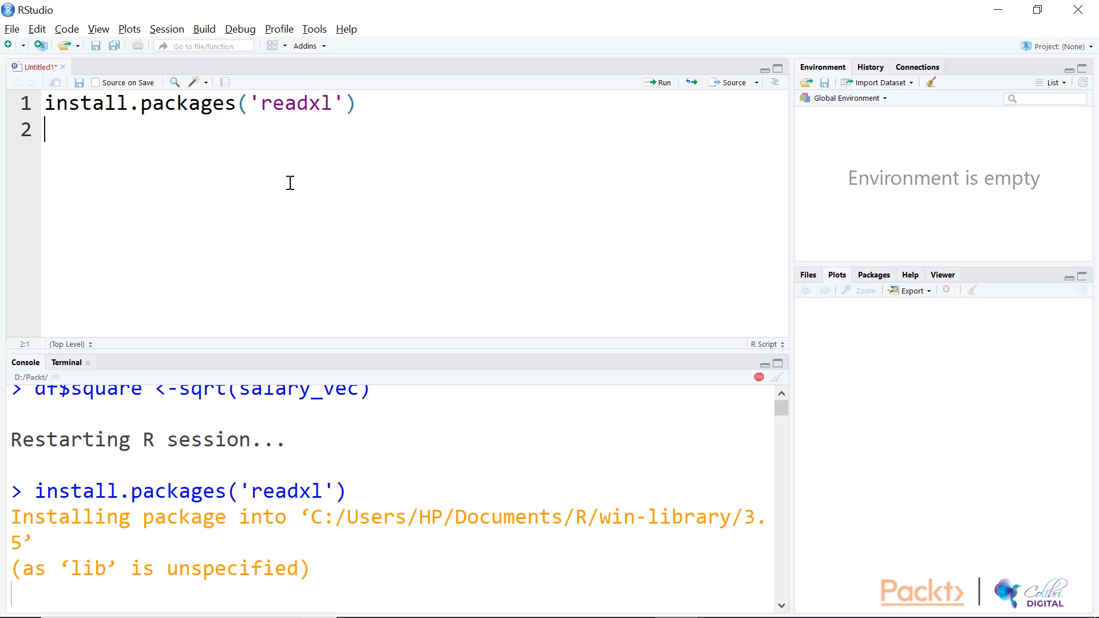
- Load the readxl package into the session with library(readxl)
scroll(down, 3)
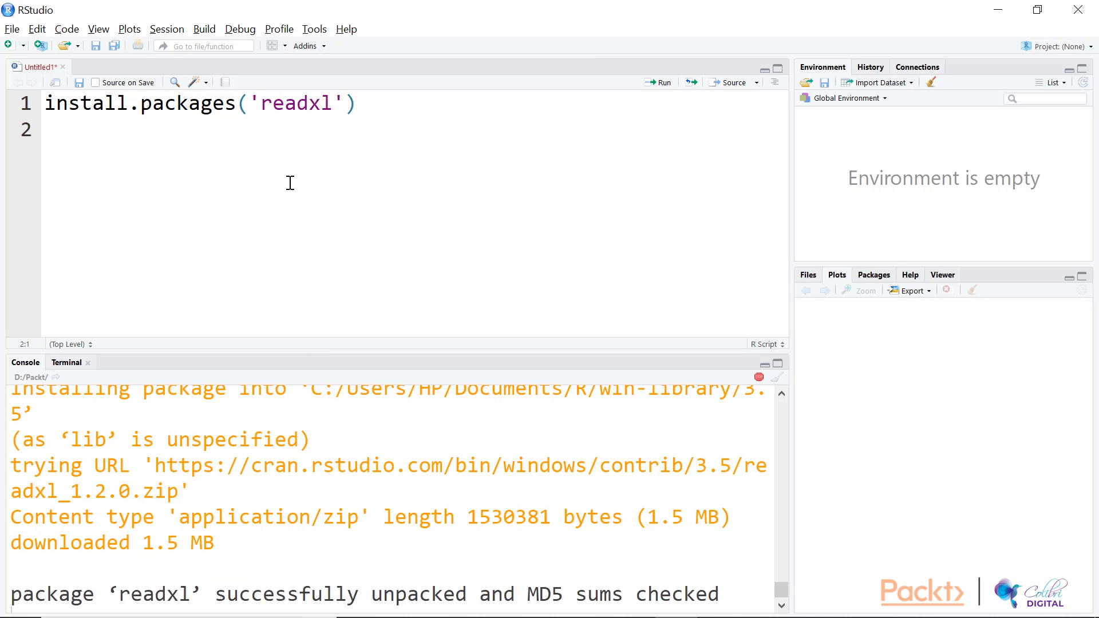
text(library(readxl)
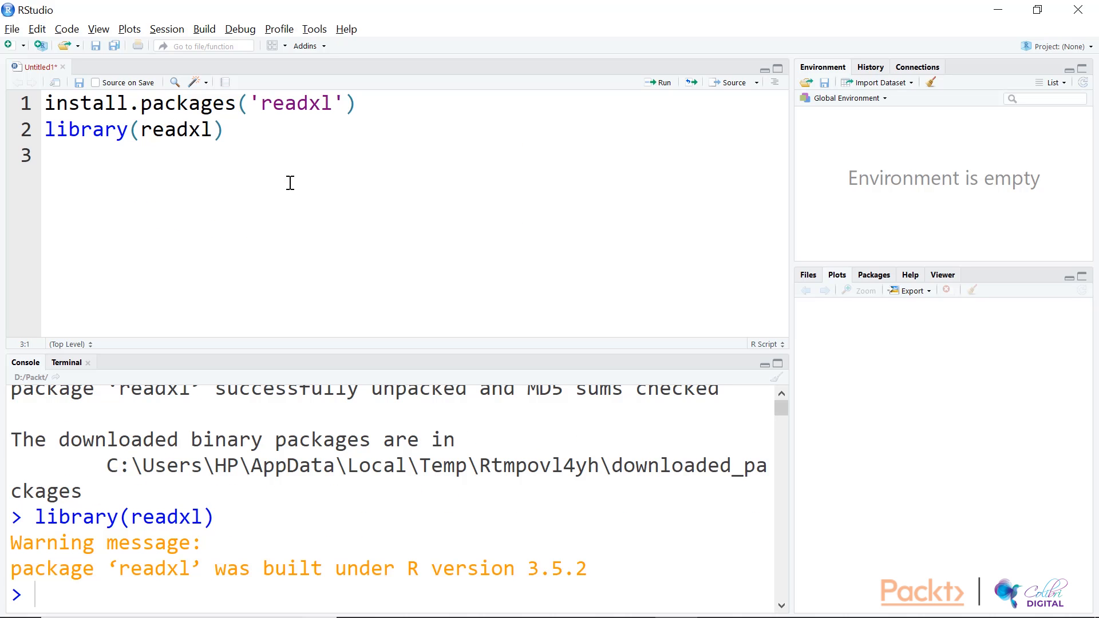
click(45, 155)
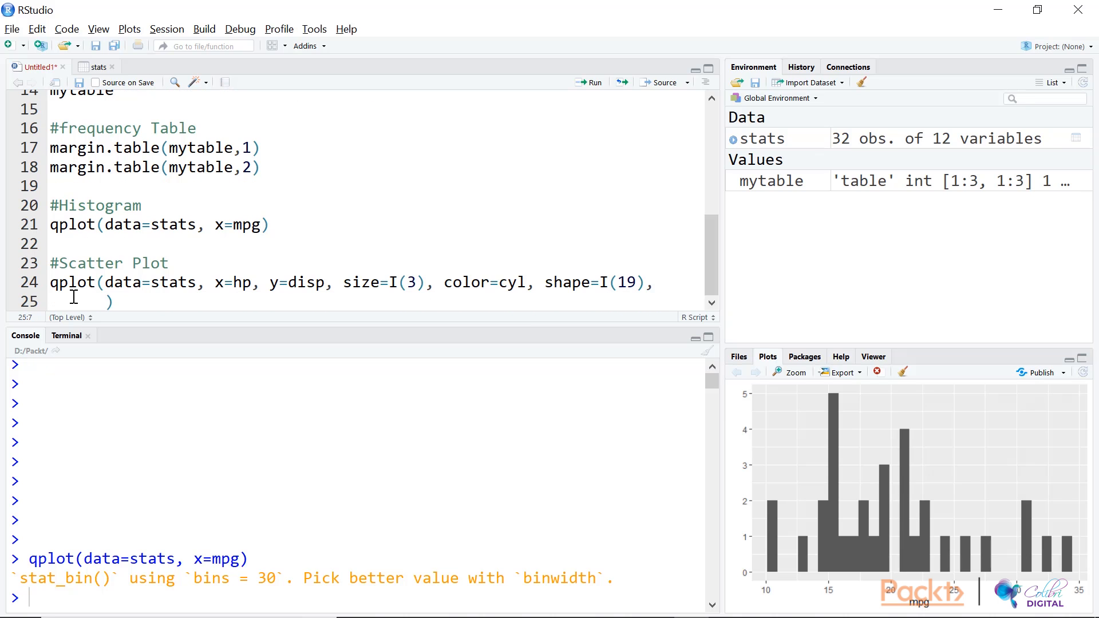
- Run the qplot with alpha=I(0.6) and title "Horse Power vs Displacement", then zoom the faceted plot
text(alpha=I(0.6), main="Horse Po"))
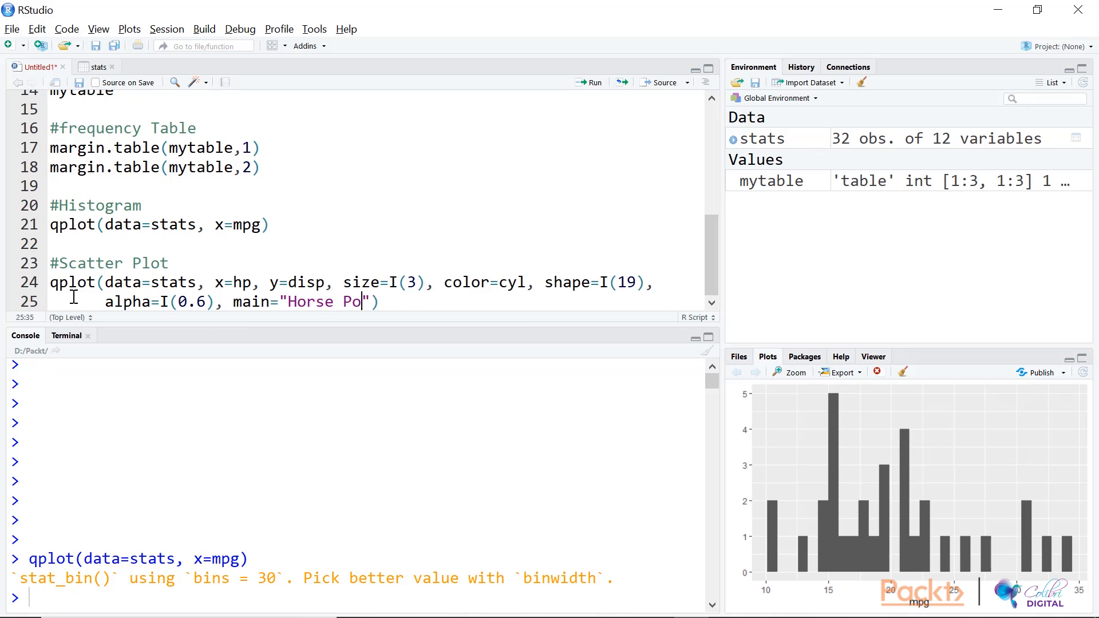
click(589, 82)
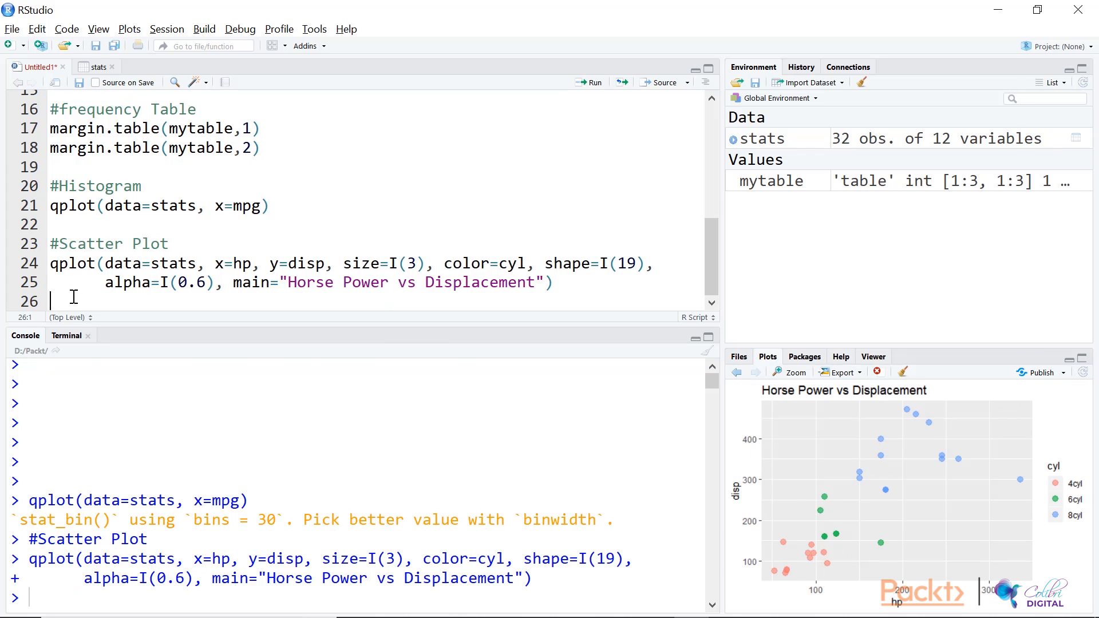
click(790, 372)
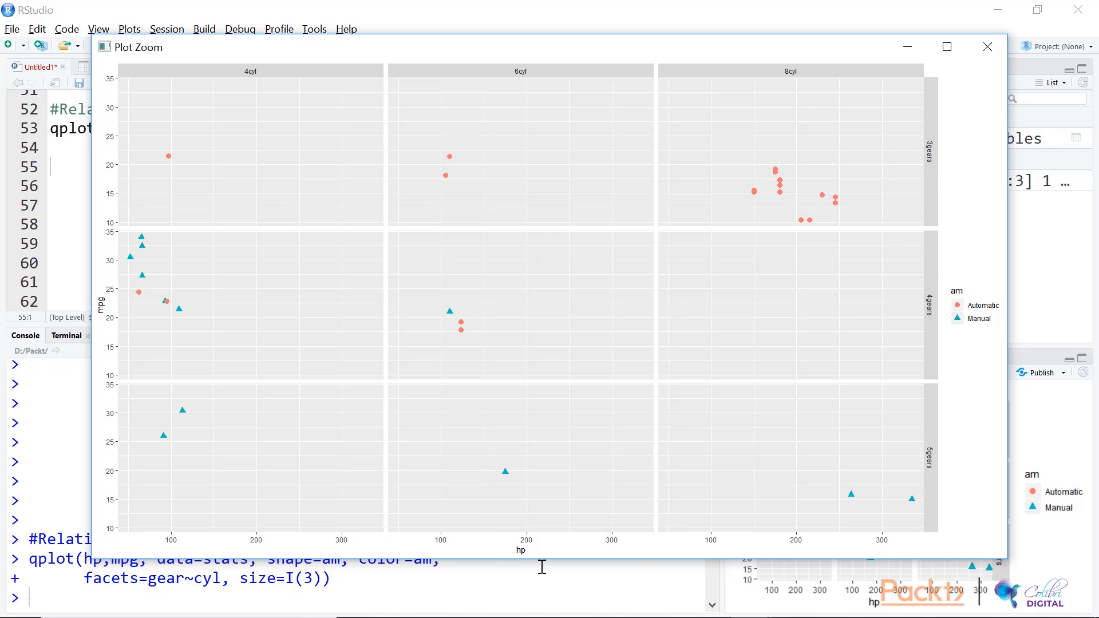
mouse_move(108, 350)
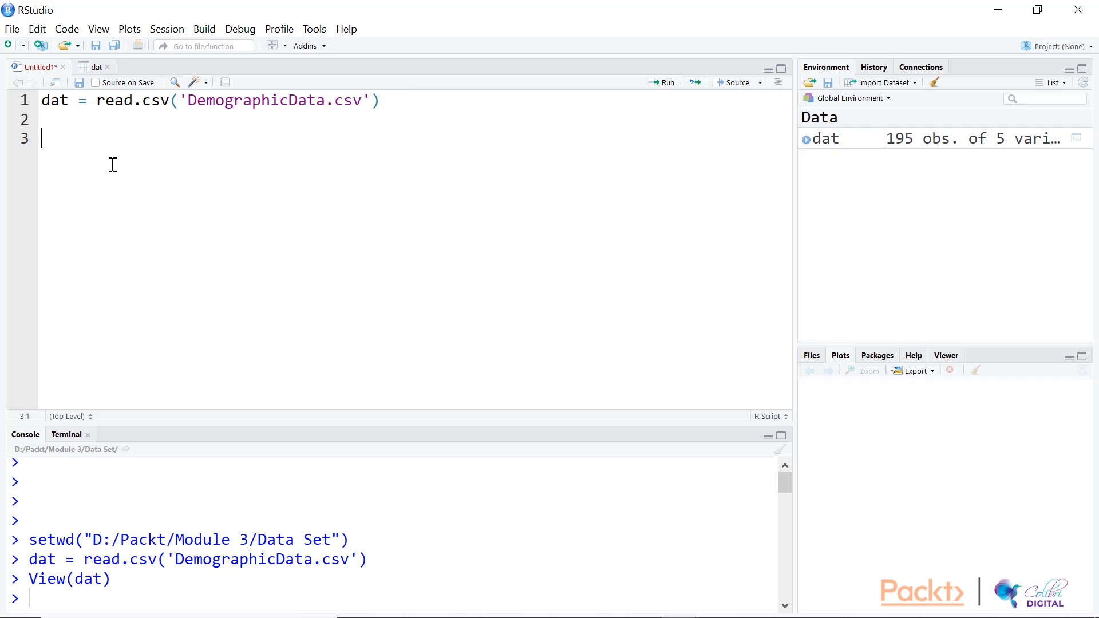
- Write an aggregate() call on Birth.rate and run the script line
text(aggregate(Birth.ra)
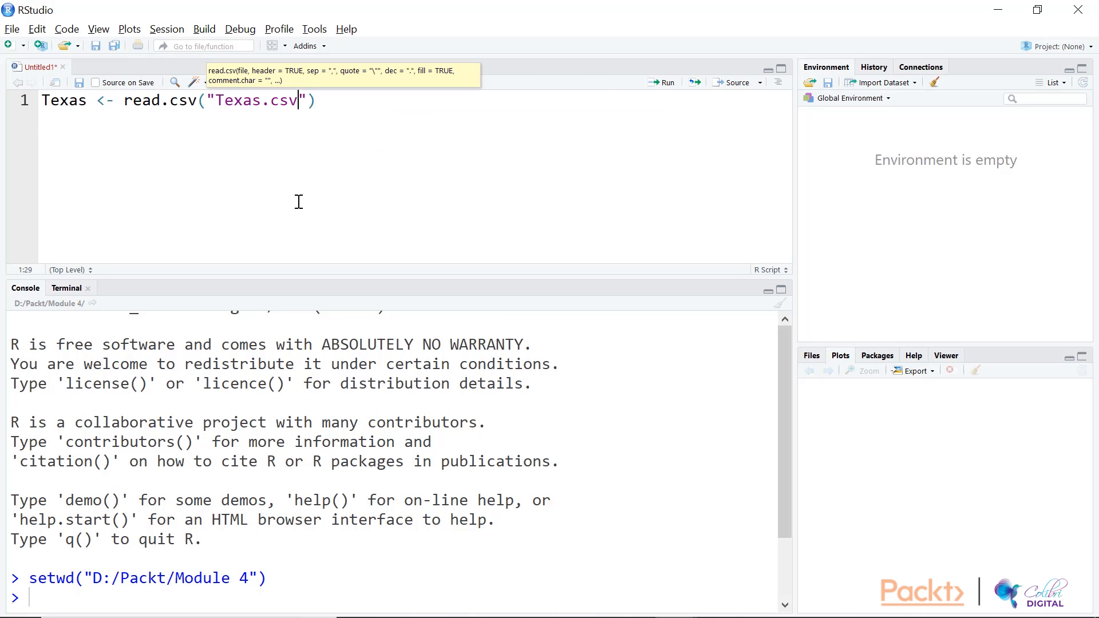
click(666, 83)
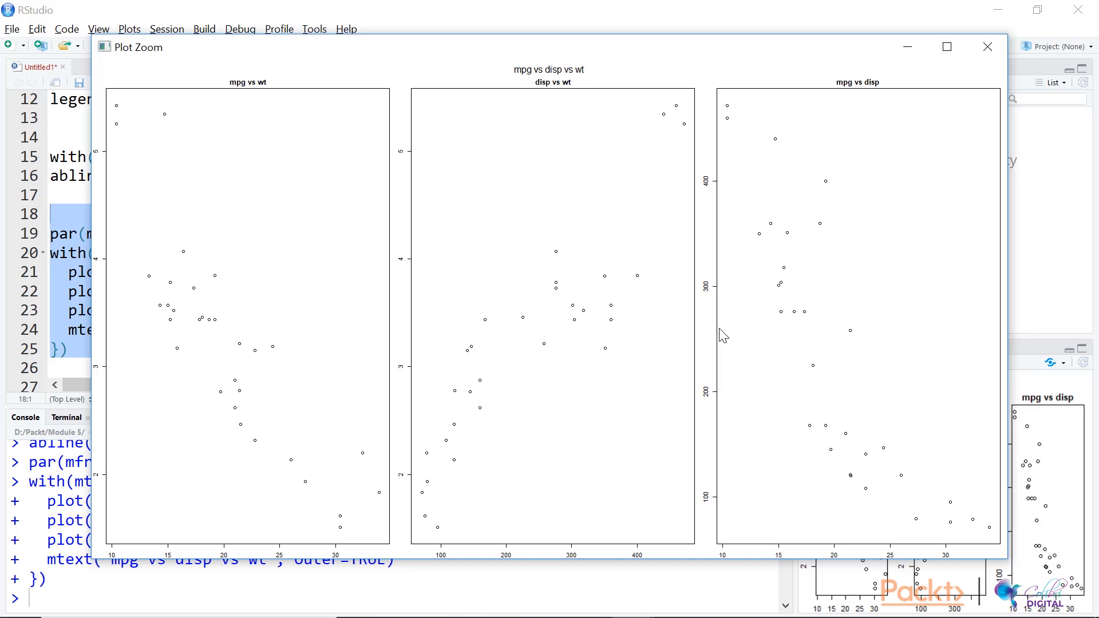
- Close Plot Zoom and label the axes xlab="Car weight", ylab="Miles per gallon"
click(987, 47)
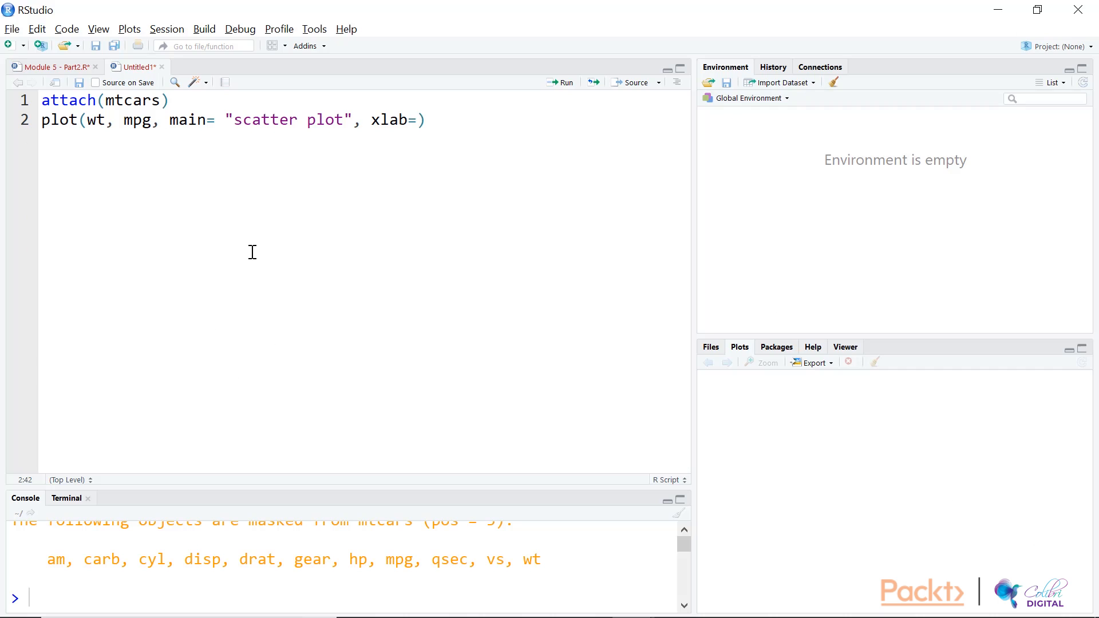
text("Car weight", y)
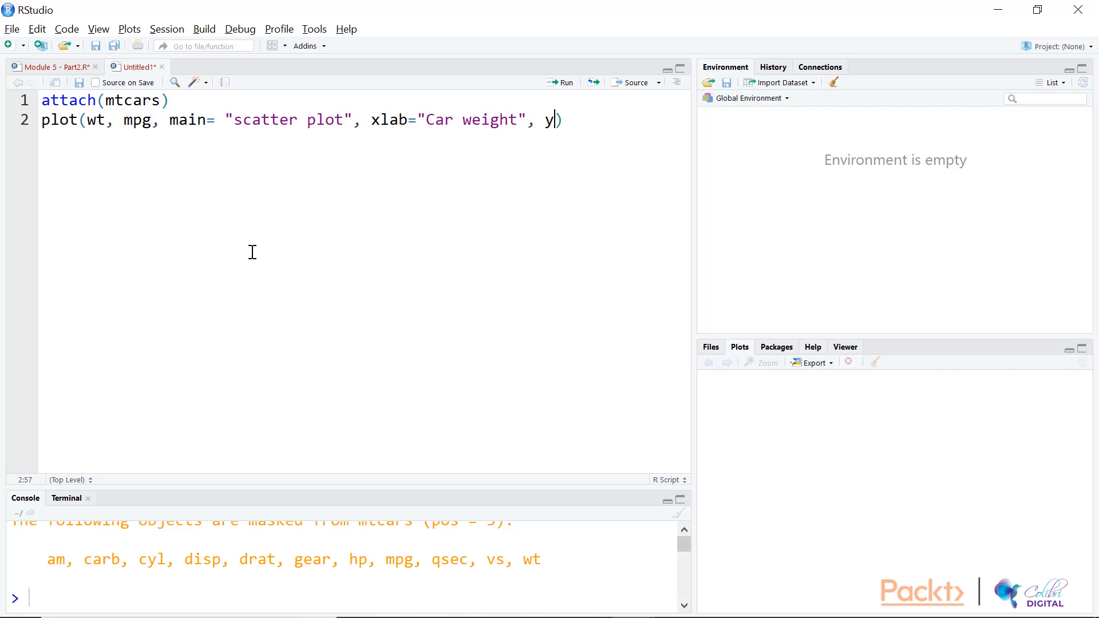
text(lab="Miles per gallon)
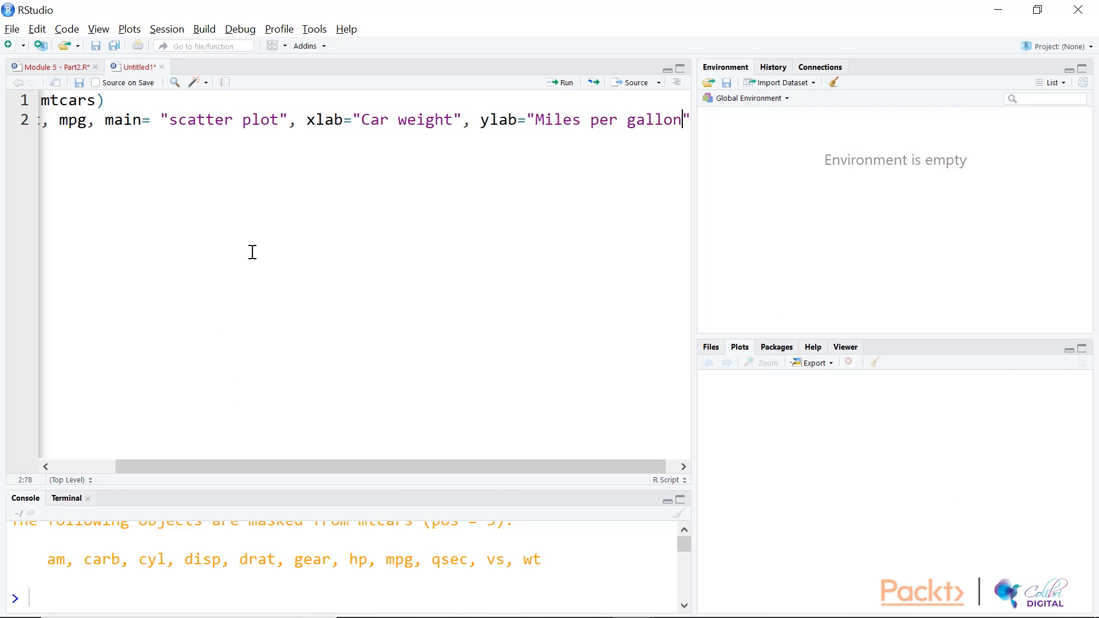